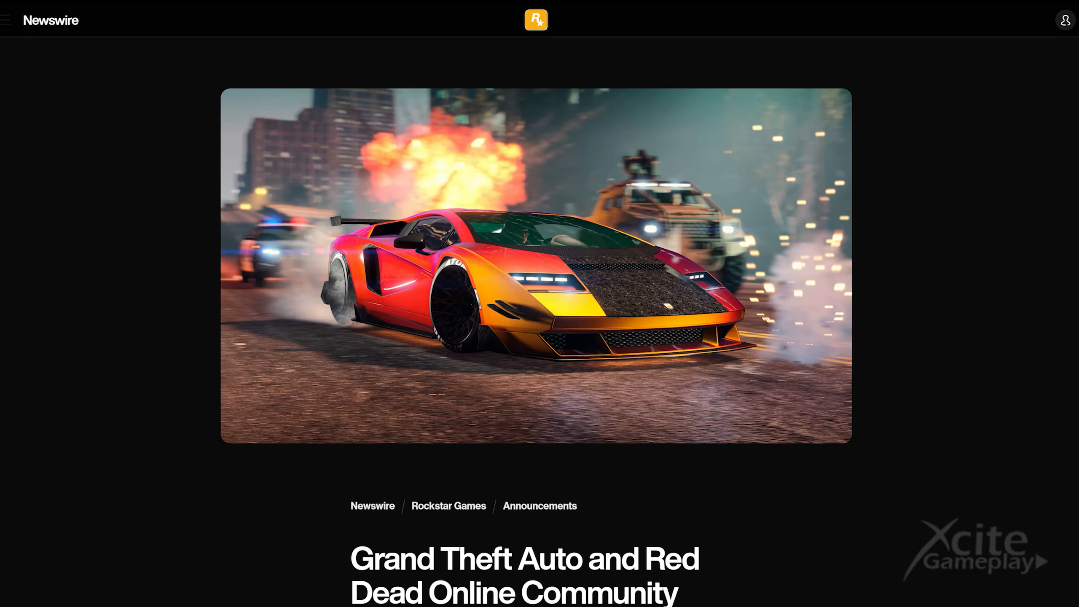
scroll("down", 3)
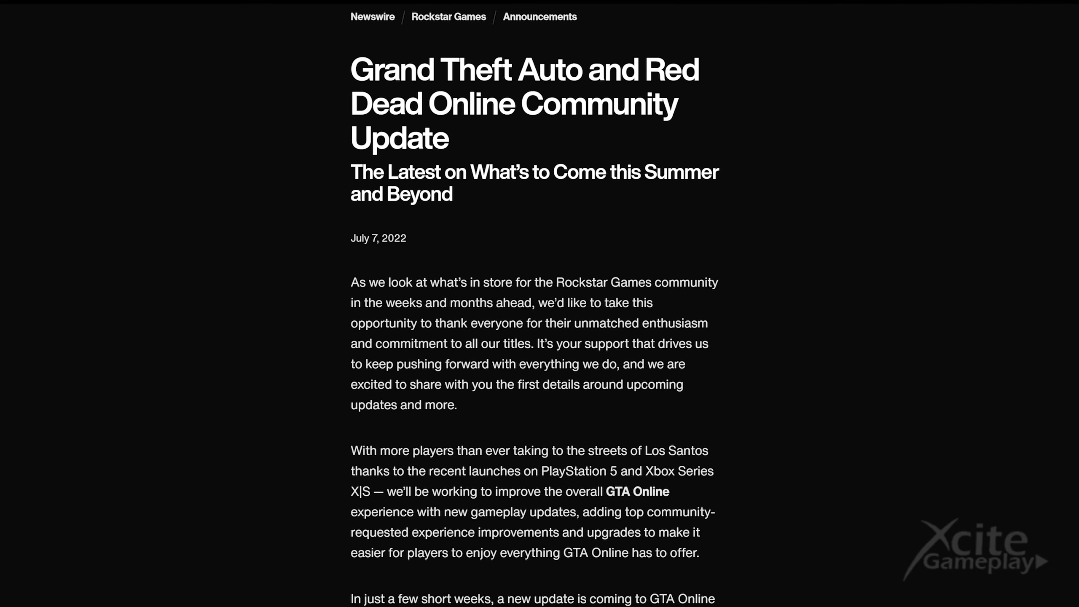
scroll("down", 3)
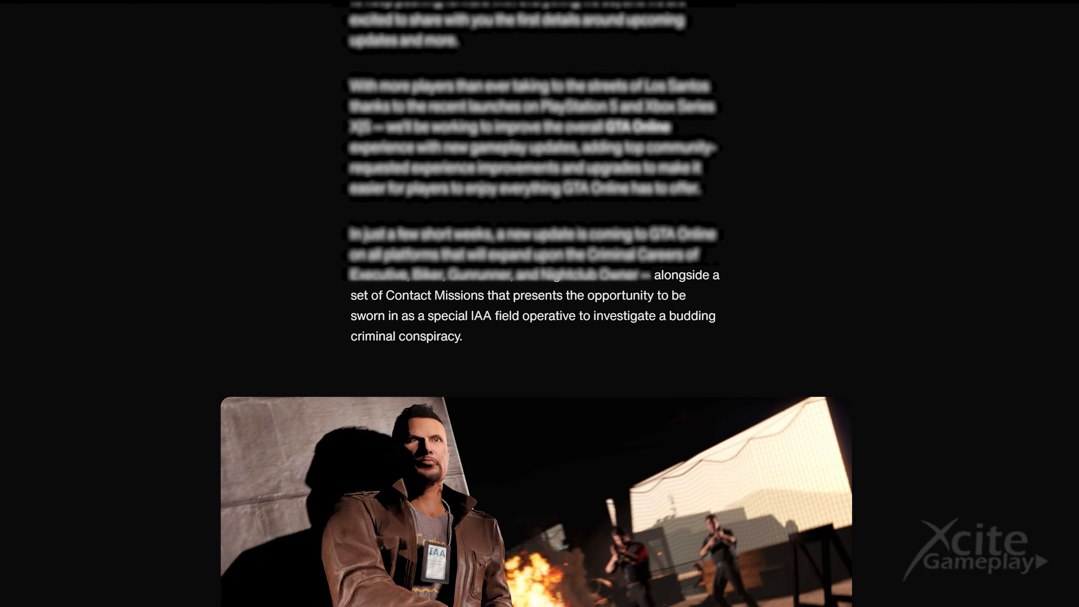
scroll("down", 3)
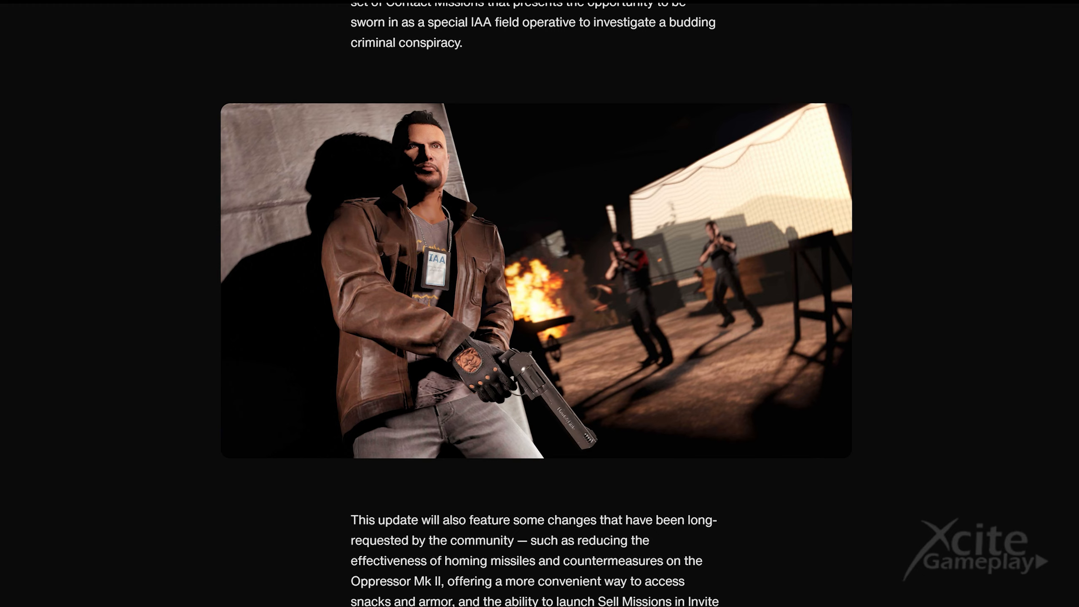
scroll("down", 3)
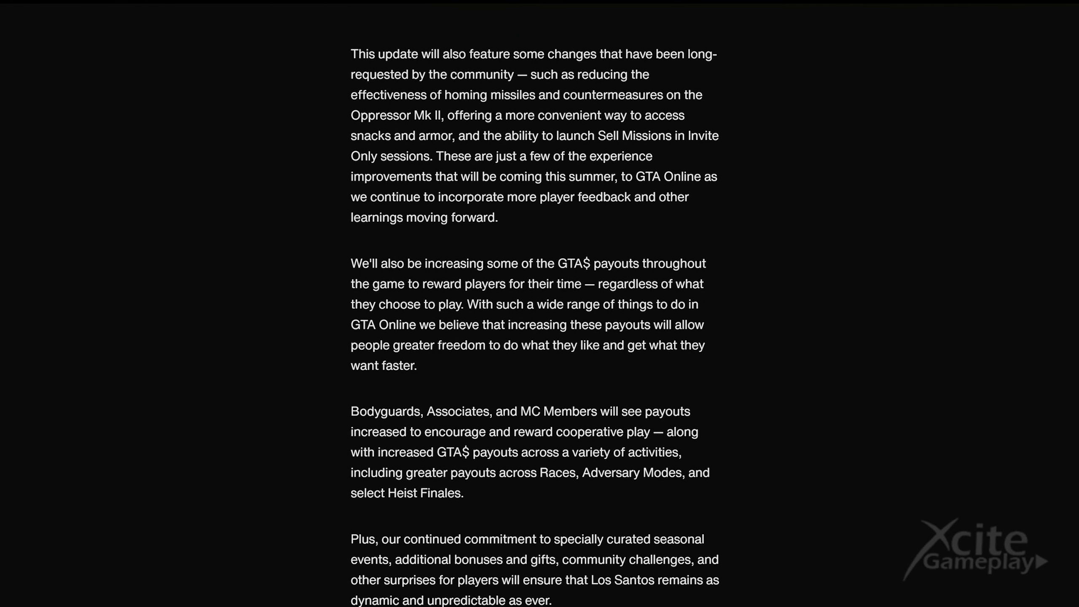
scroll("down", 3)
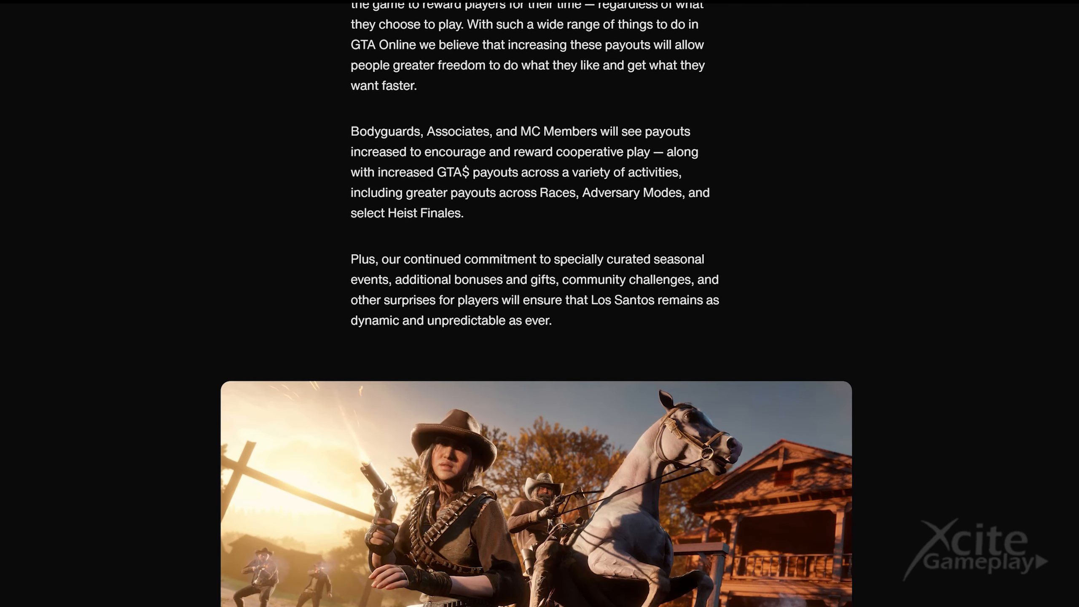
scroll("down", 3)
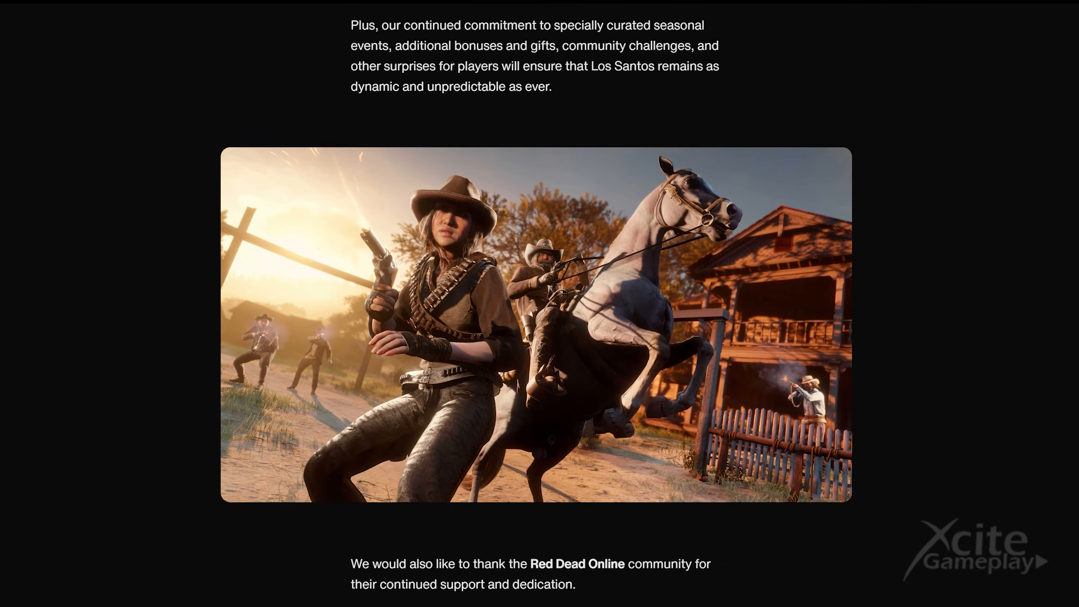
scroll("down", 3)
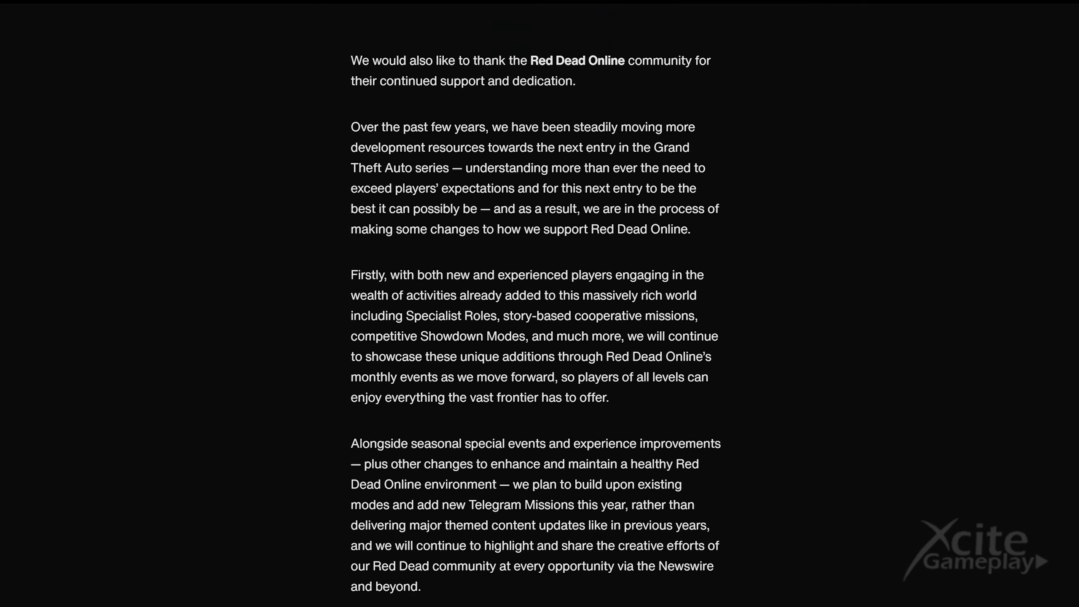
scroll("down", 3)
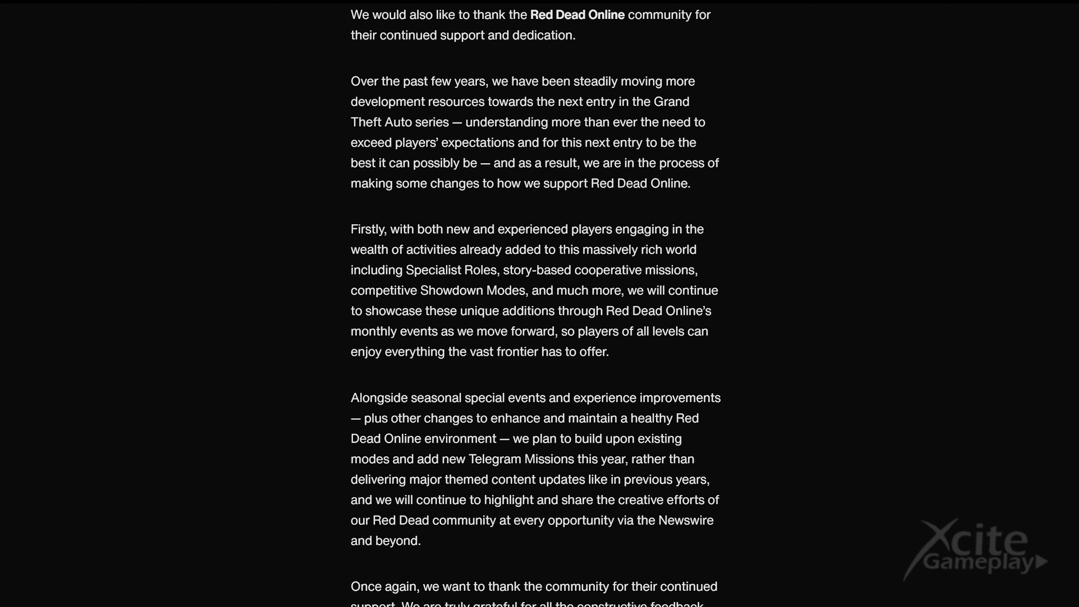
scroll("down", 3)
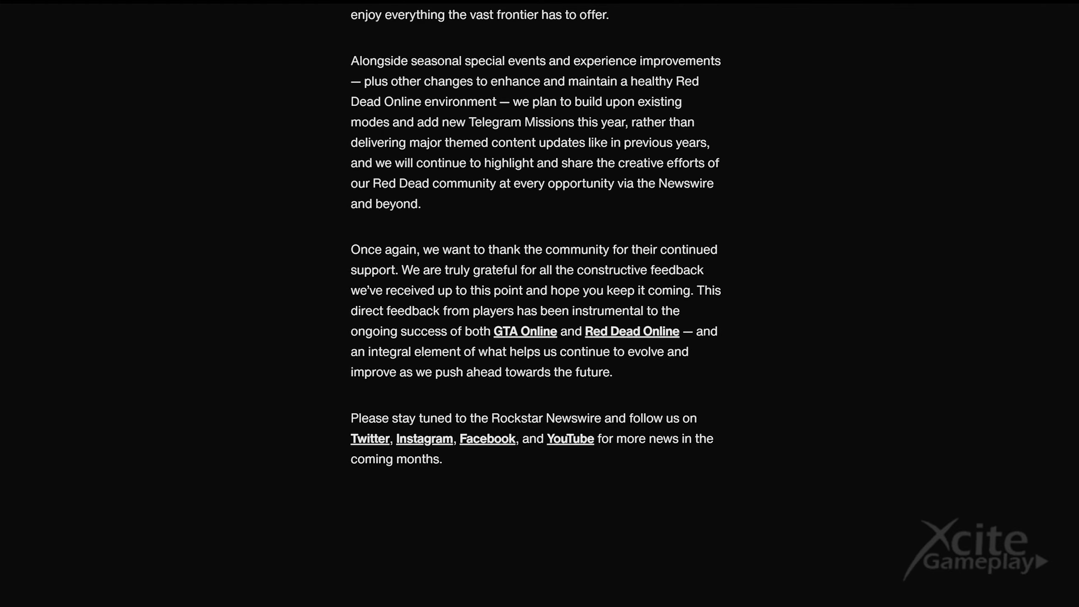
scroll("down", 3)
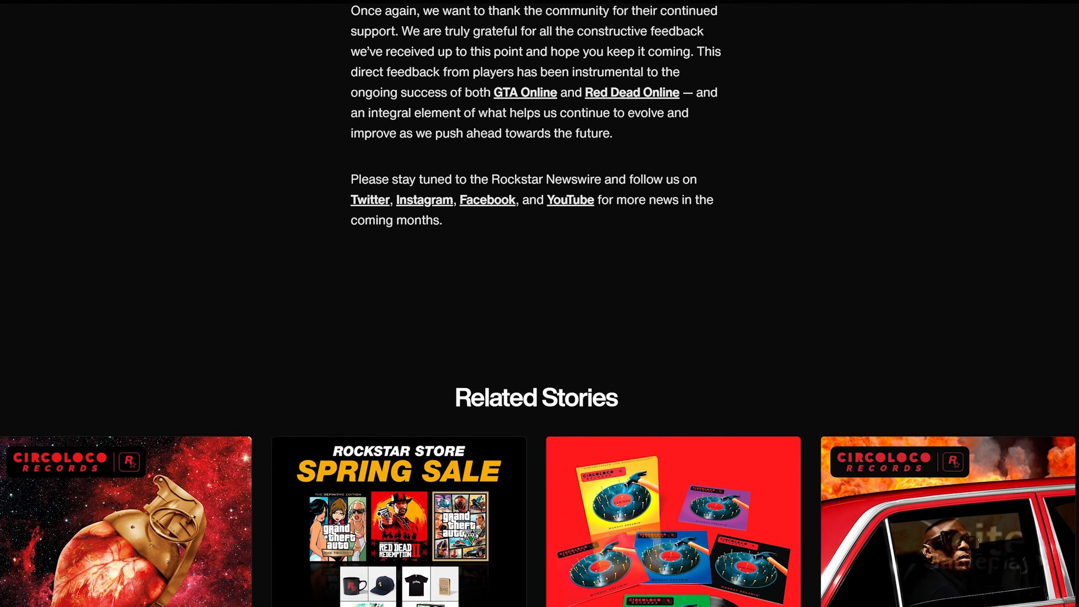
scroll("down", 3)
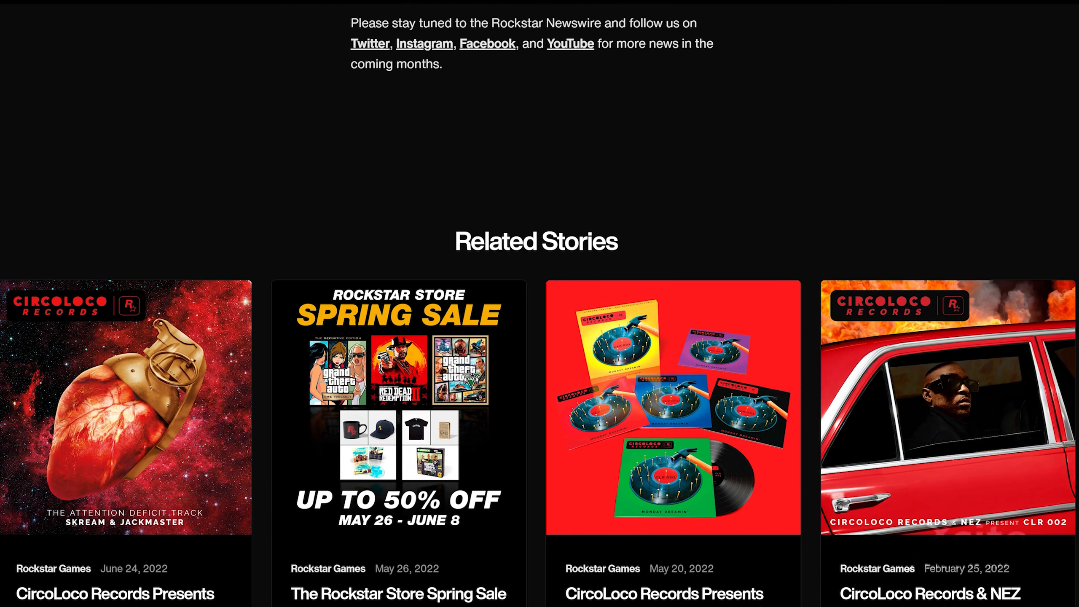